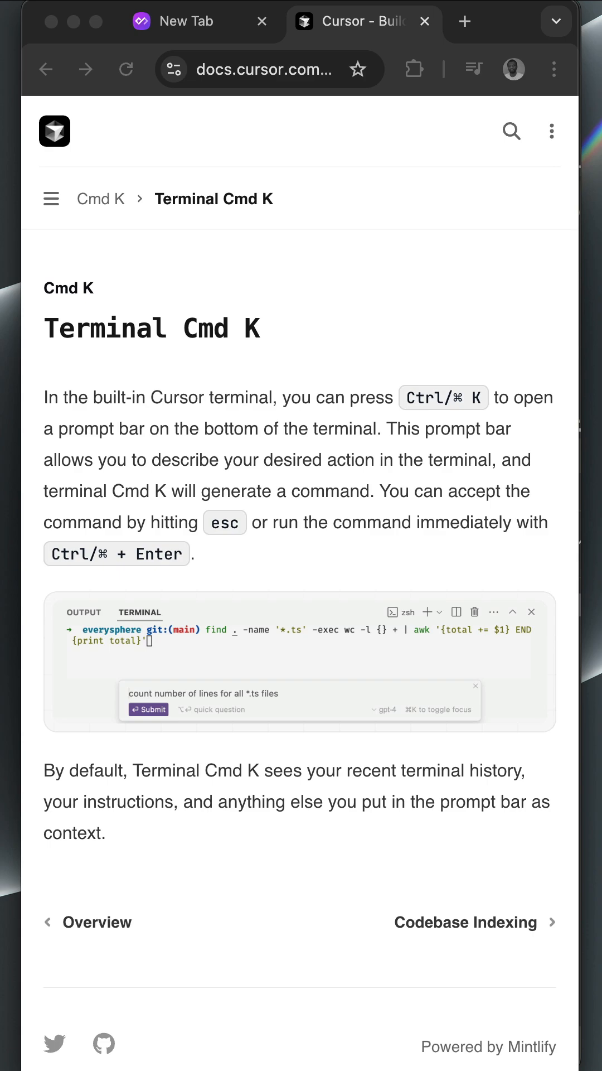
Run python3 openai_moderation_basic_ln.py in the terminal and hit ModuleNotFoundError for dotenv.
double_click(205, 329)
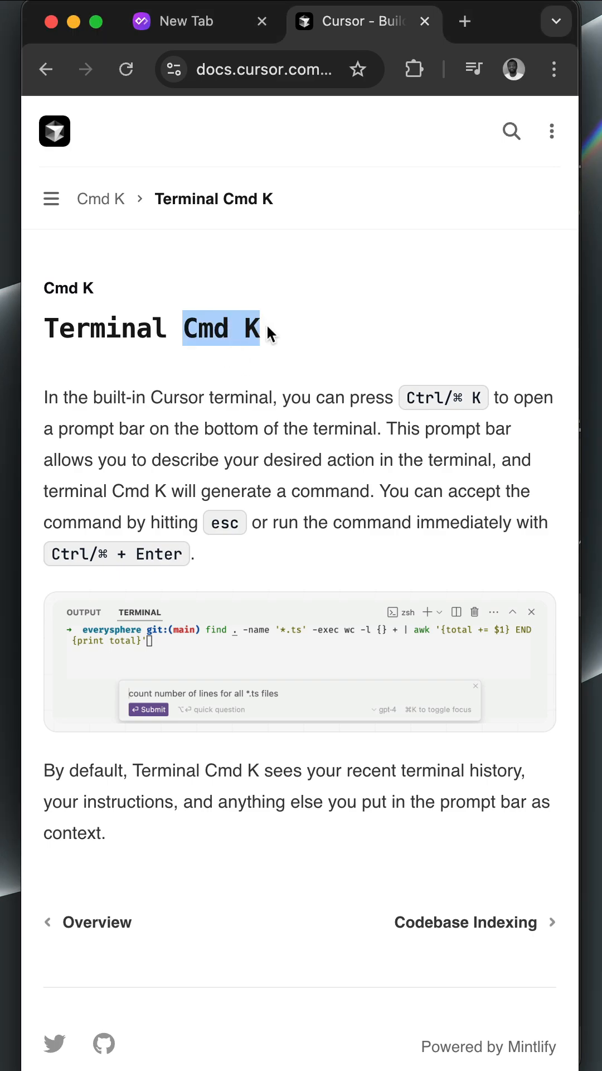
mouse_move(285, 337)
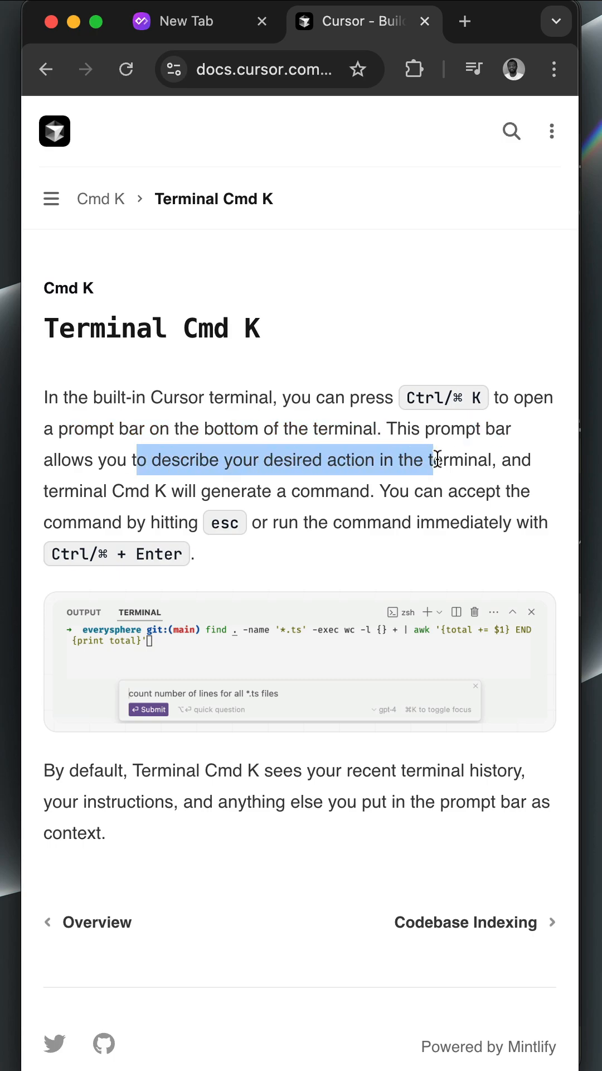
left_click(348, 478)
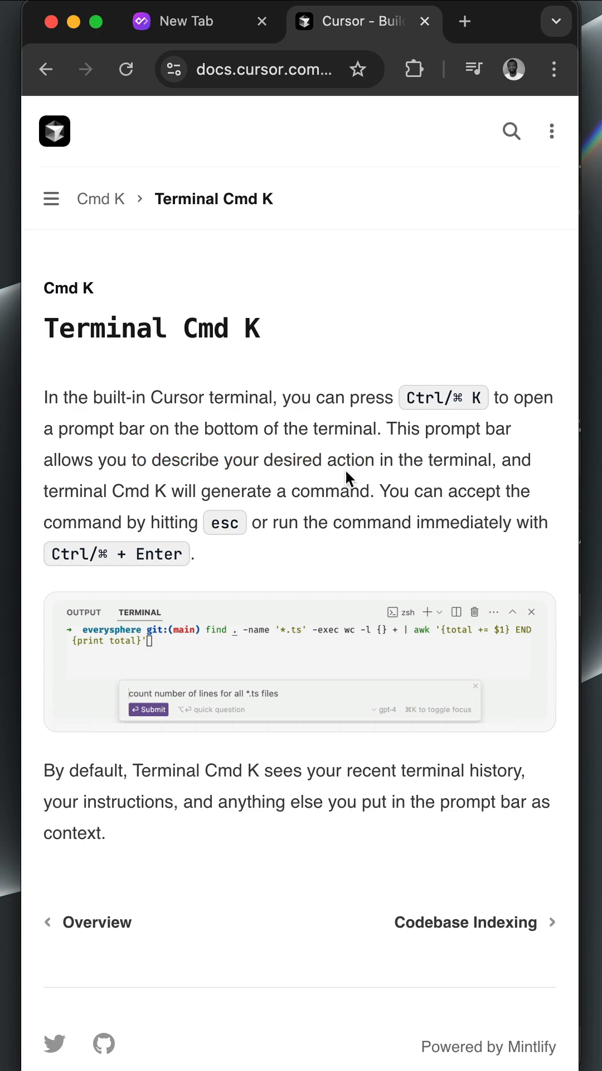
left_click_drag(203, 491, 369, 491)
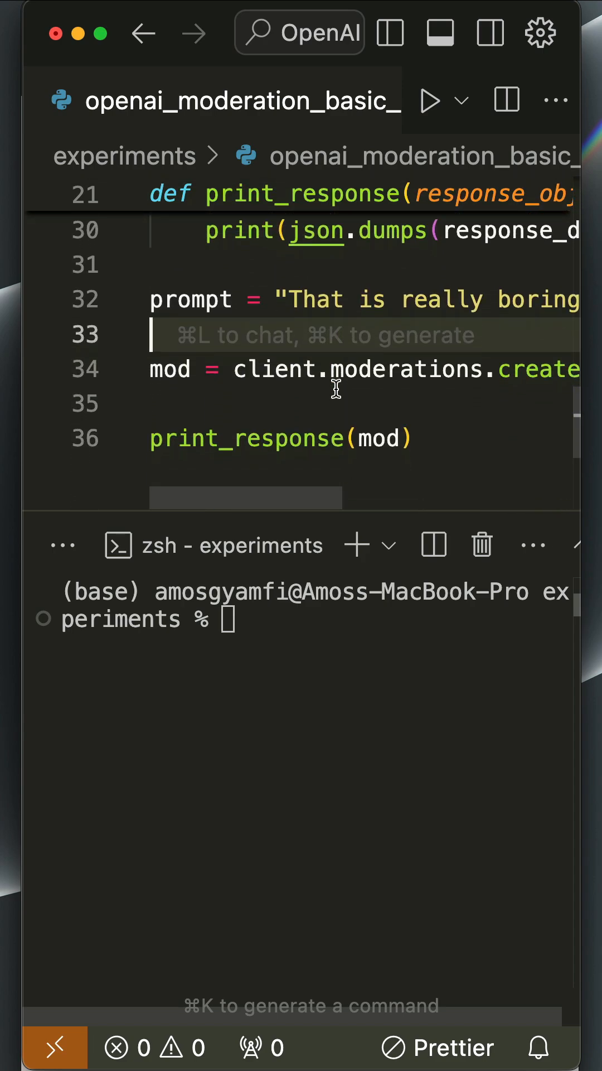
type("python3 openai_moderation_basic_ln.py")
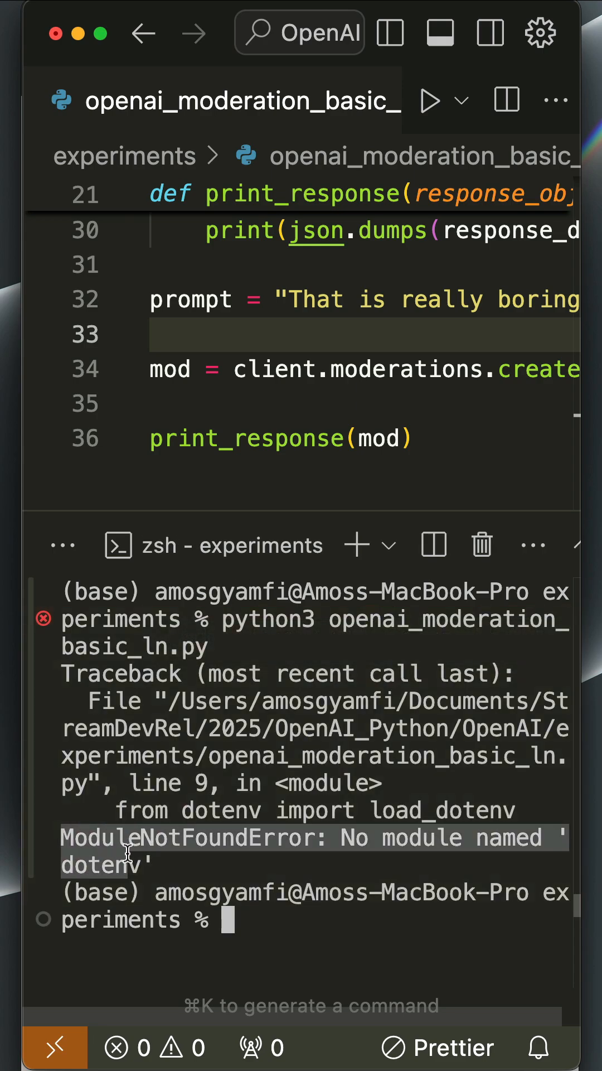
mouse_move(167, 858)
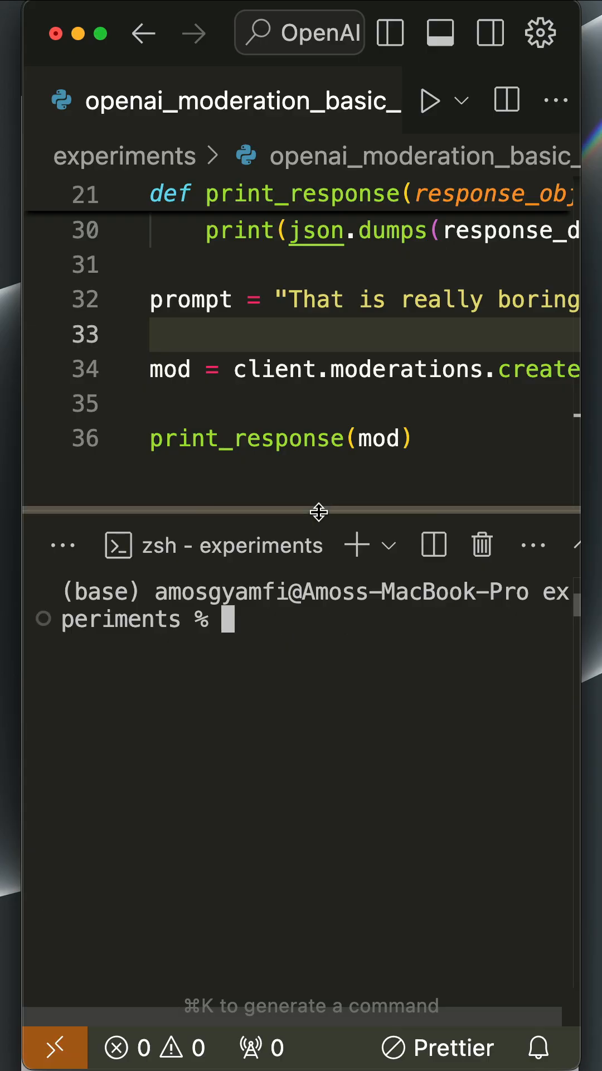
Enlarge the terminal panel and bring up its Cmd+K command-generation prompt.
left_click_drag(319, 510, 319, 246)
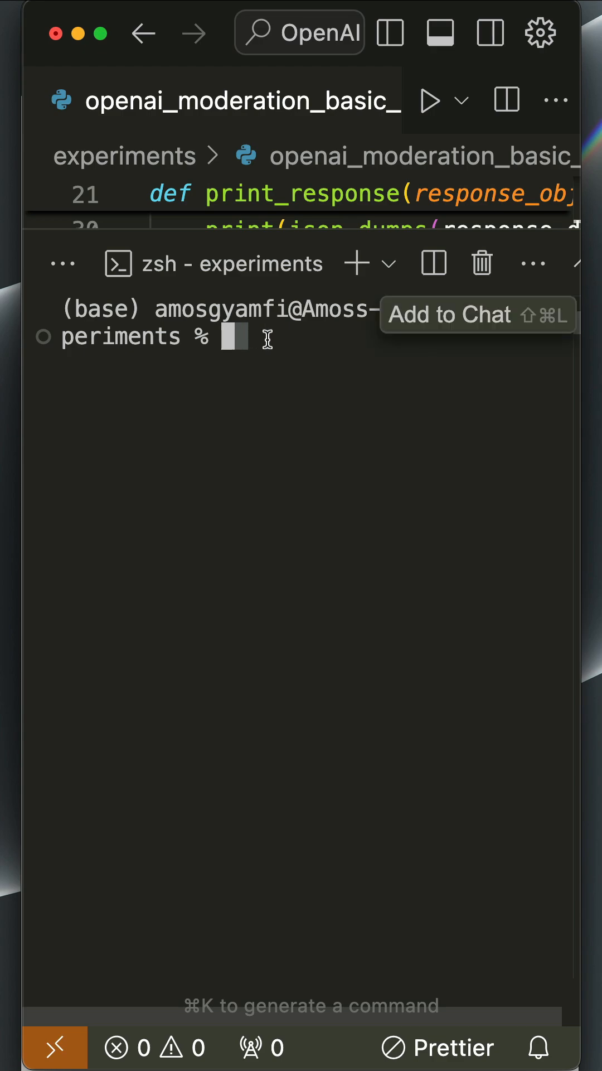
key("cmd+k")
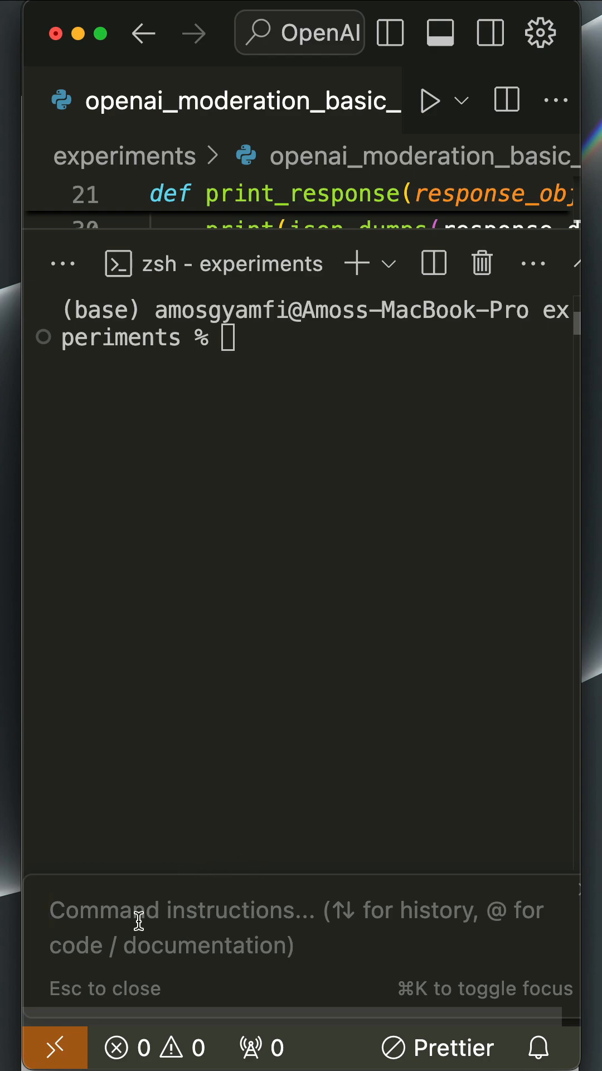
Submit 'fix the error: ModuleNotFoundError: No module named 'dotenv'' to get pip install python-dotenv proposed.
type("fix the error:")
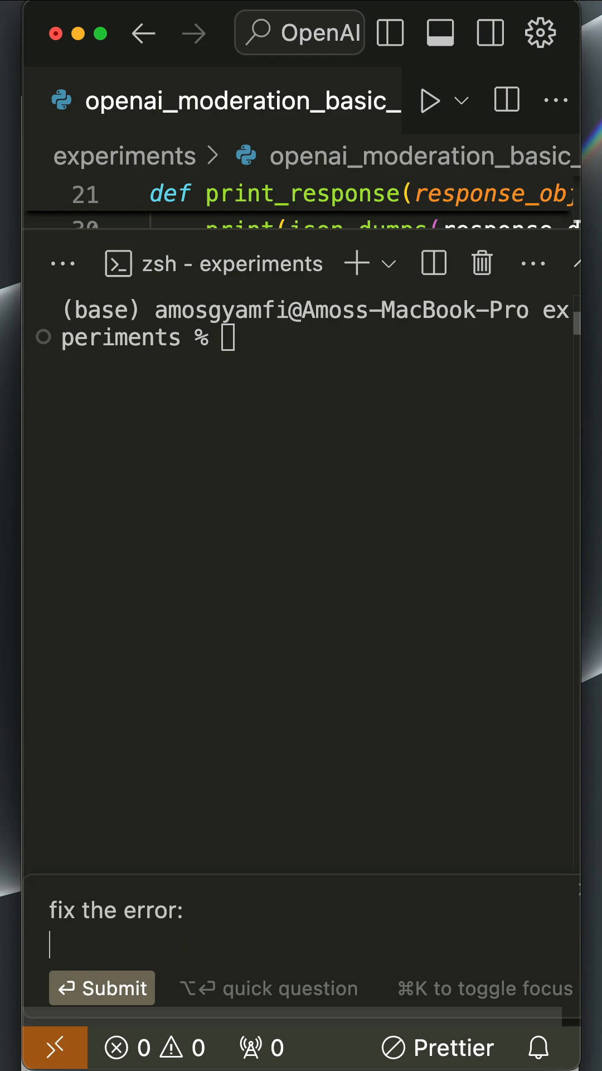
type("ModuleNotFoundError: No module named 'dotenv'")
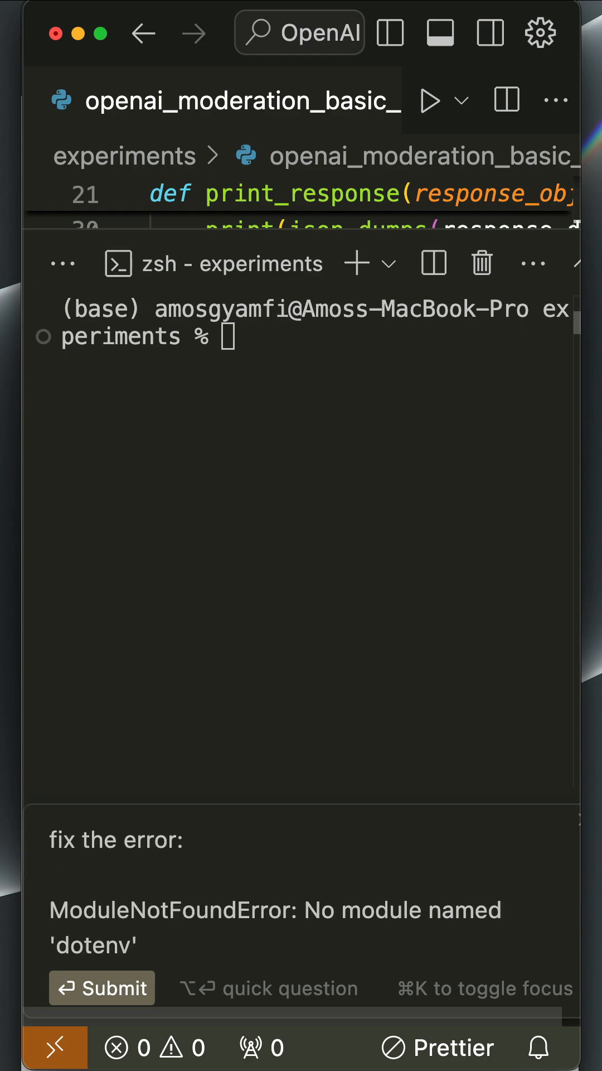
left_click(102, 987)
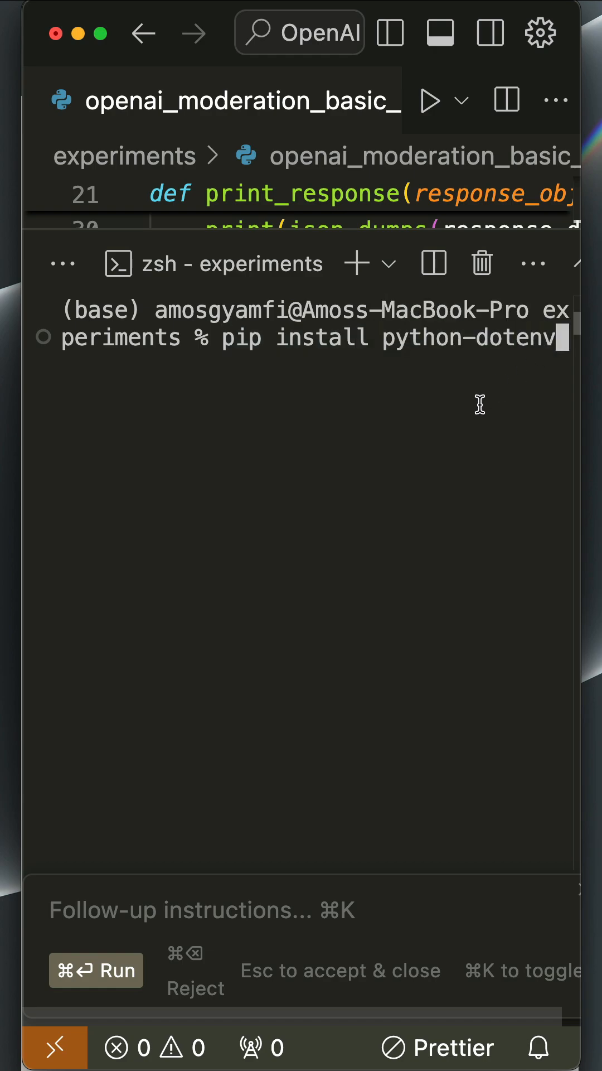
mouse_move(103, 970)
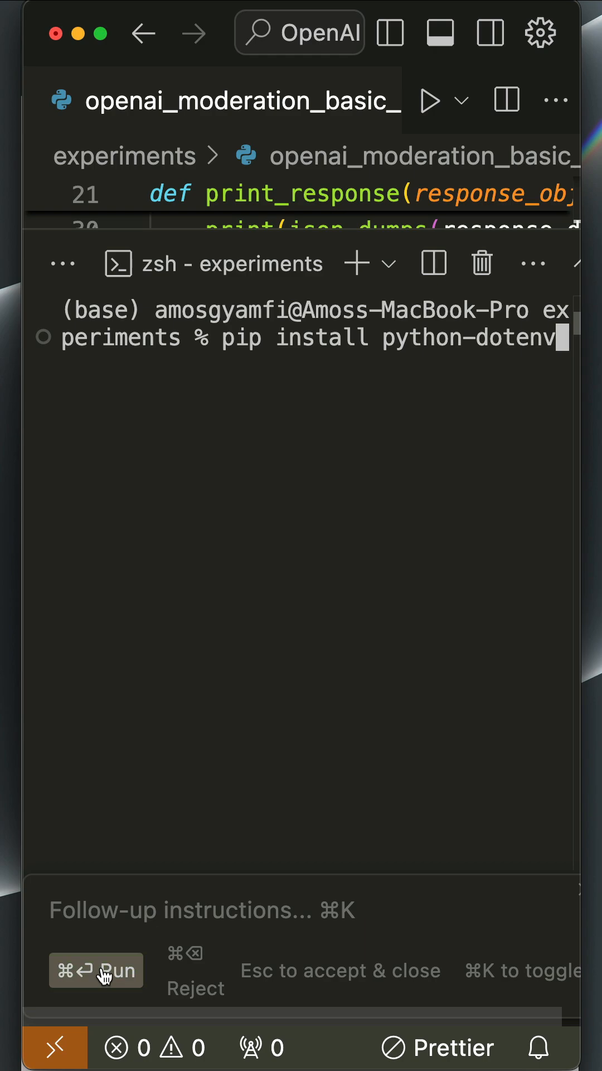
mouse_move(553, 386)
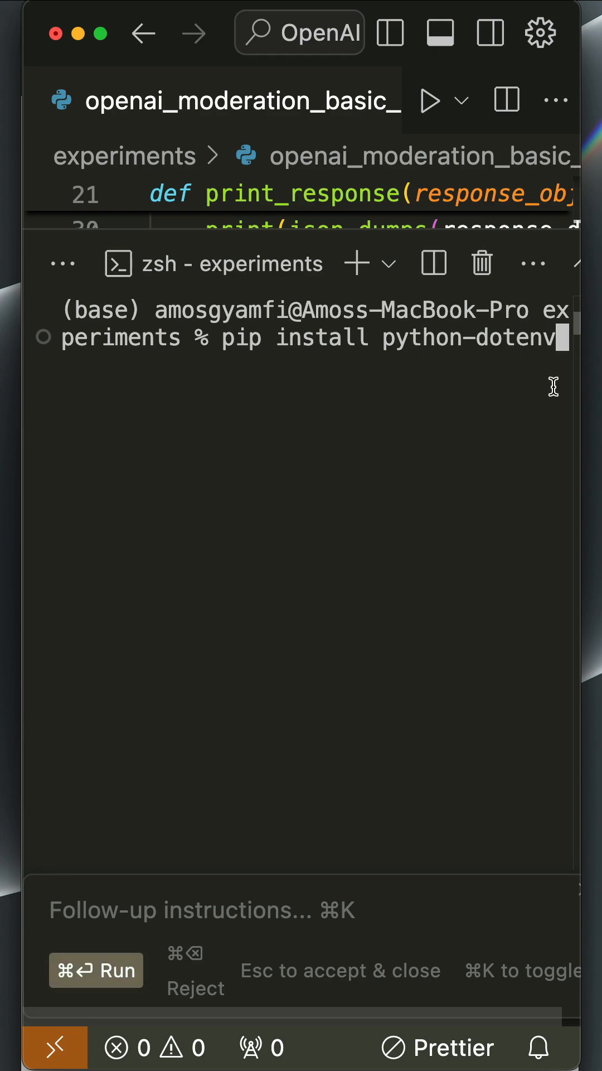